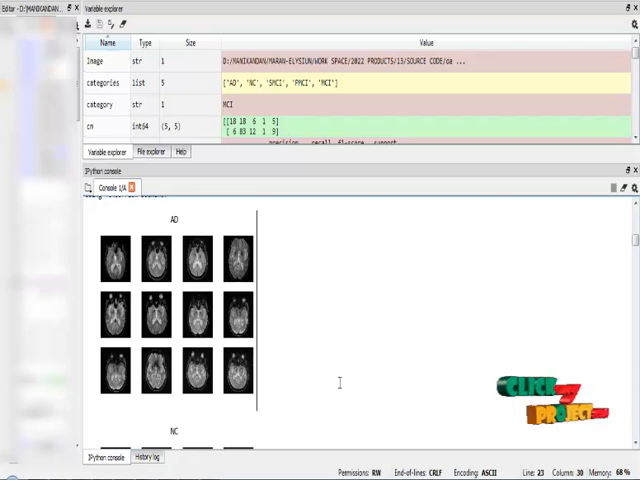
pyautogui.scroll(-3)
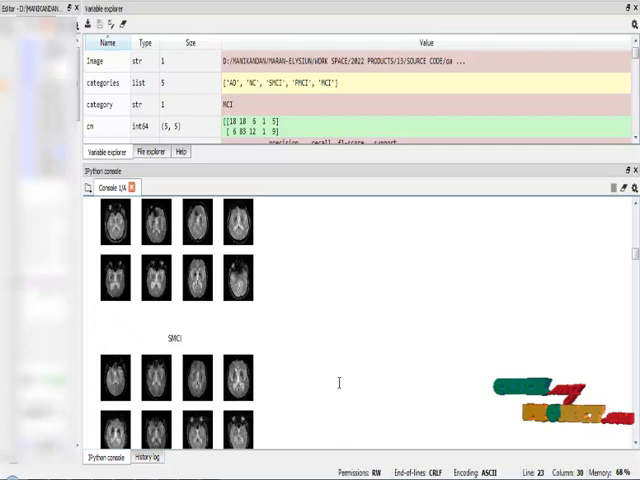
pyautogui.scroll(-3)
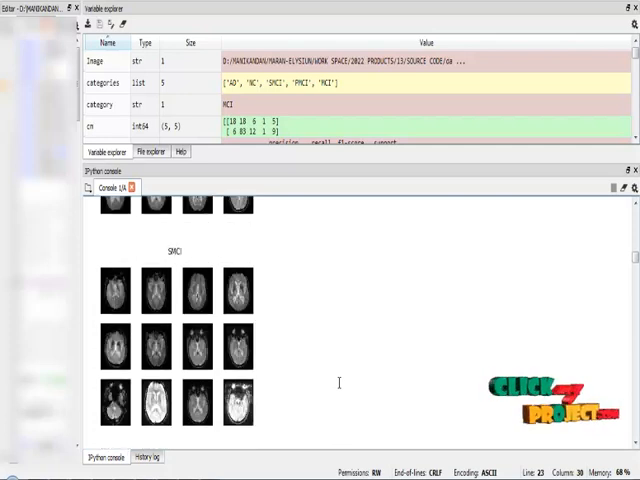
pyautogui.scroll(-3)
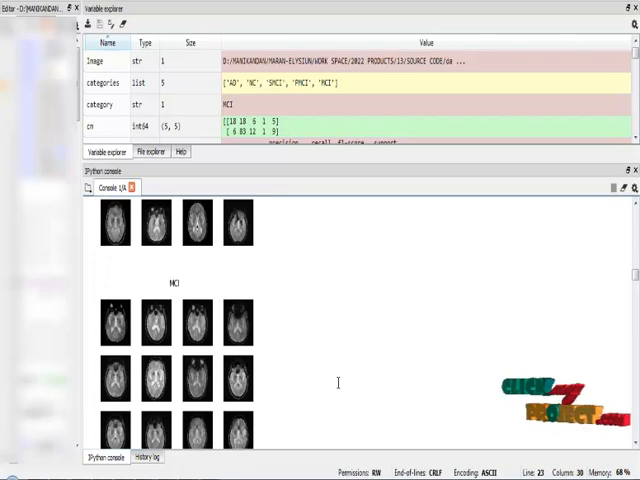
pyautogui.scroll(-3)
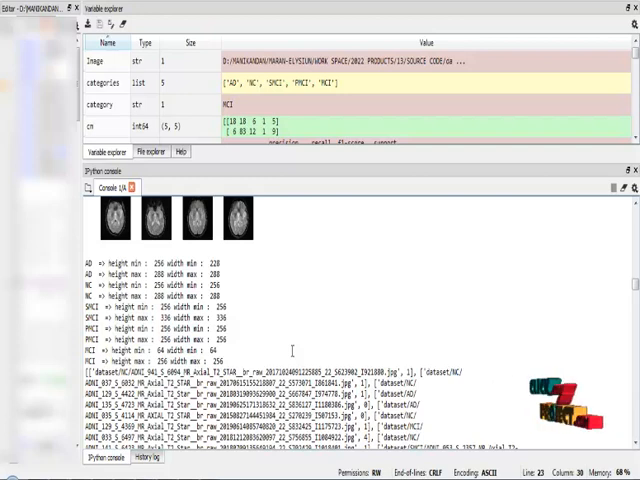
pyautogui.scroll(-3)
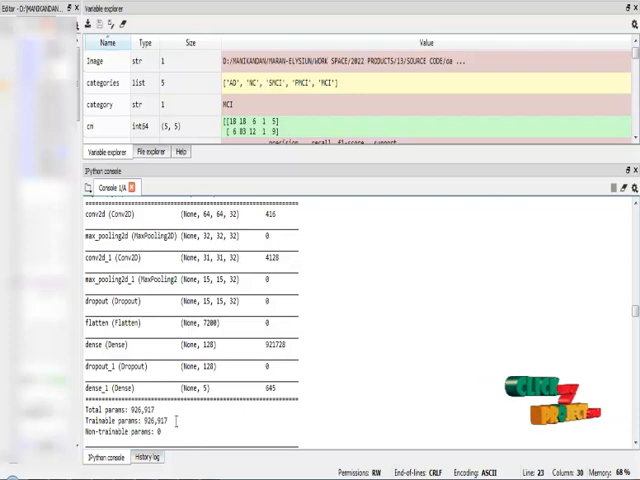
pyautogui.scroll(-3)
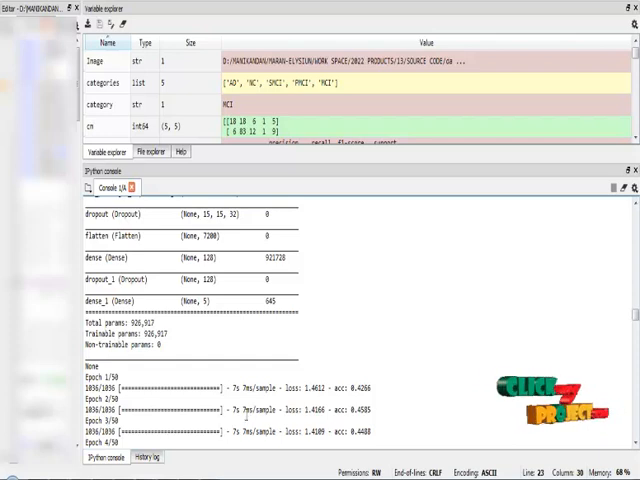
pyautogui.scroll(-3)
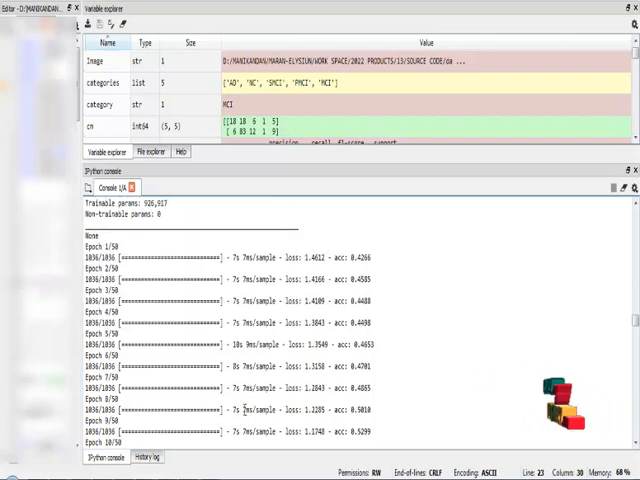
pyautogui.scroll(-3)
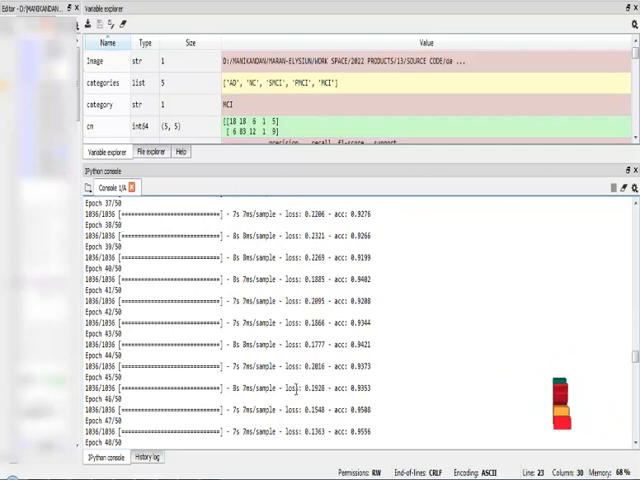
pyautogui.scroll(-3)
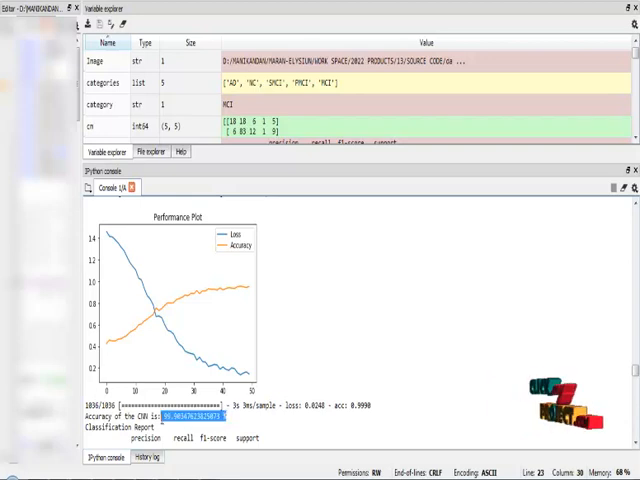
pyautogui.scroll(-3)
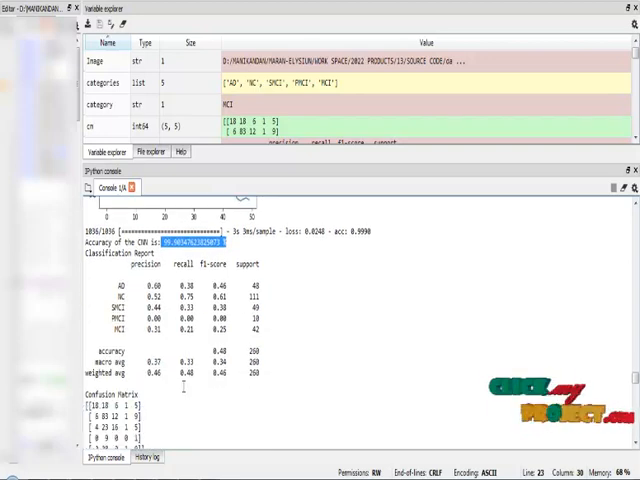
pyautogui.scroll(-3)
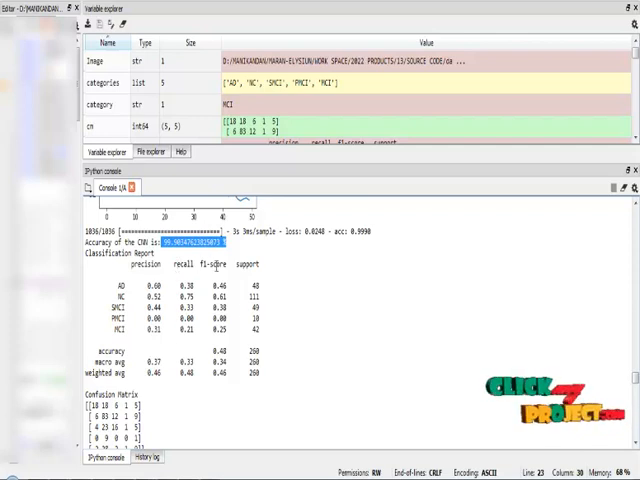
pyautogui.scroll(-3)
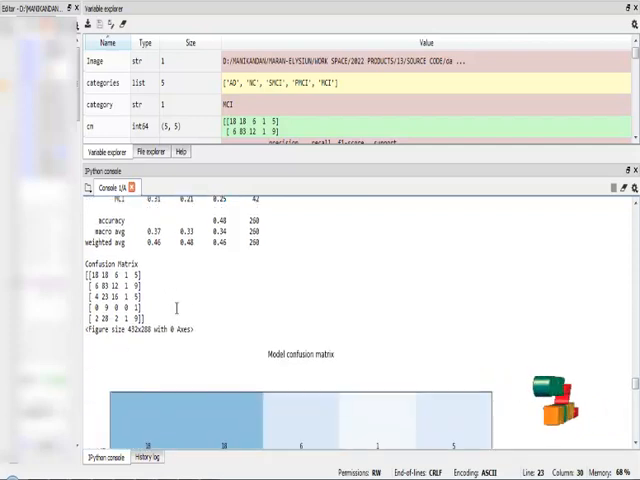
pyautogui.scroll(-3)
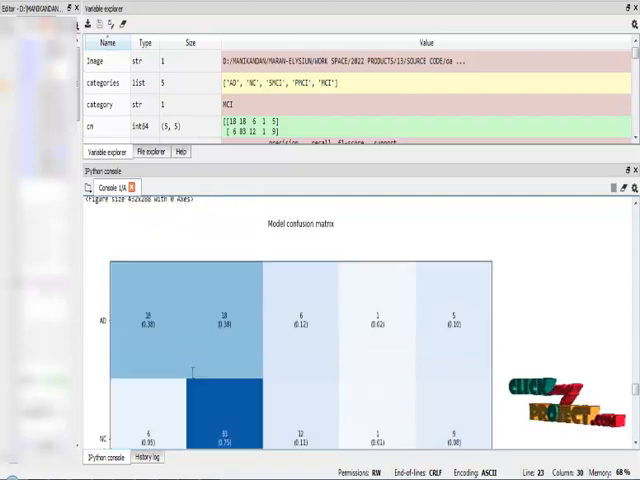
pyautogui.scroll(-3)
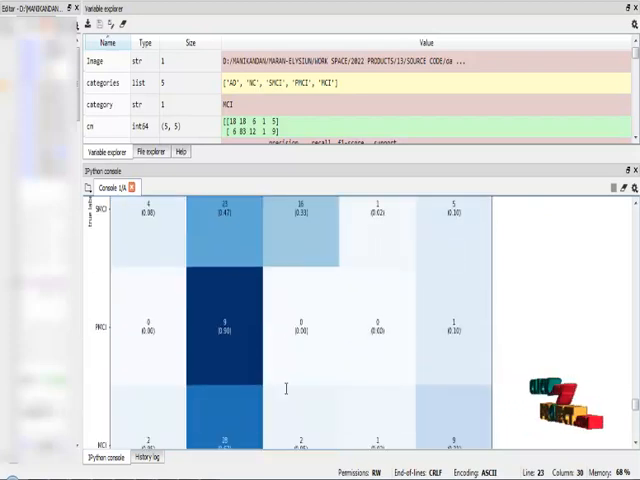
pyautogui.scroll(-3)
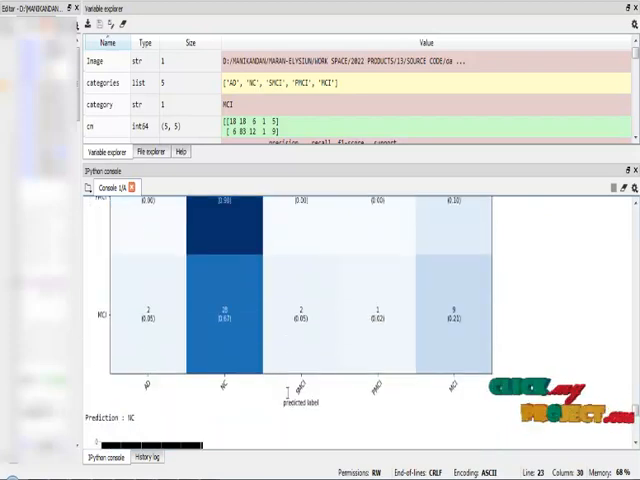